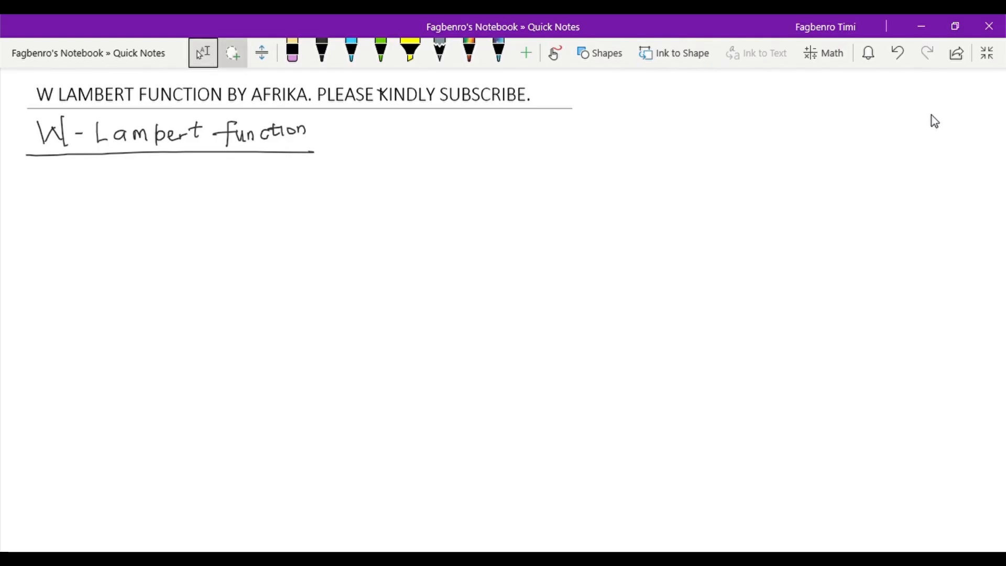
# Step: With the black pen, handwrite "xe^x, y" on a new line below the heading
pyautogui.click(937, 268)
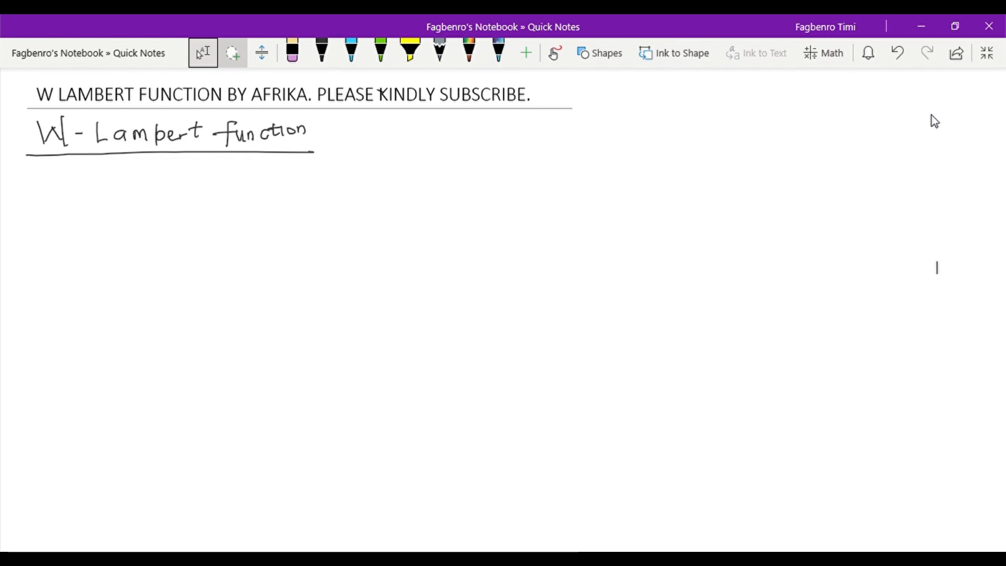
pyautogui.click(320, 52)
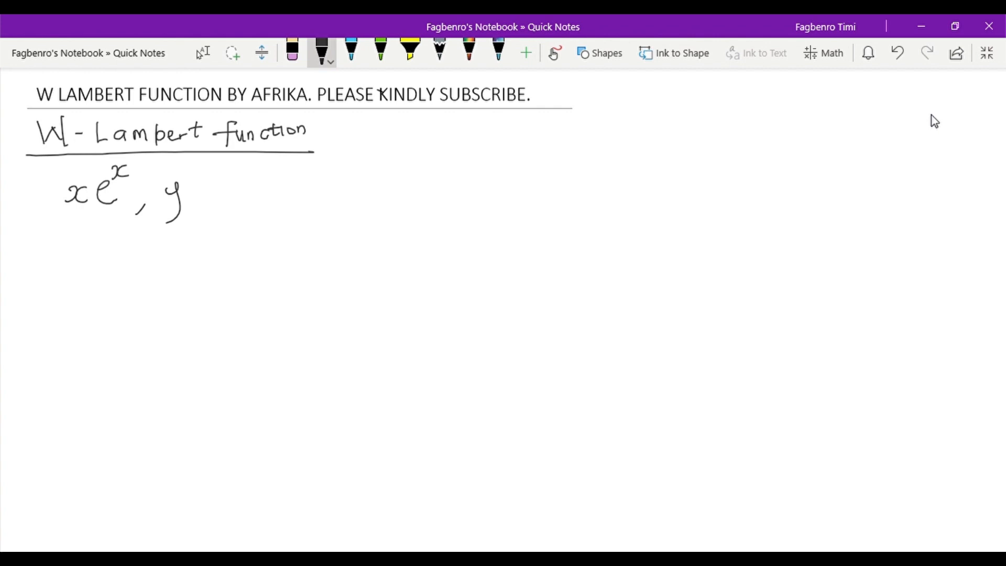
# Step: Continue the line with ye^y, ze^z, y²e^{y²}, ne^n, underlining y and z
pyautogui.moveTo(166, 205); pyautogui.dragTo(218, 218)
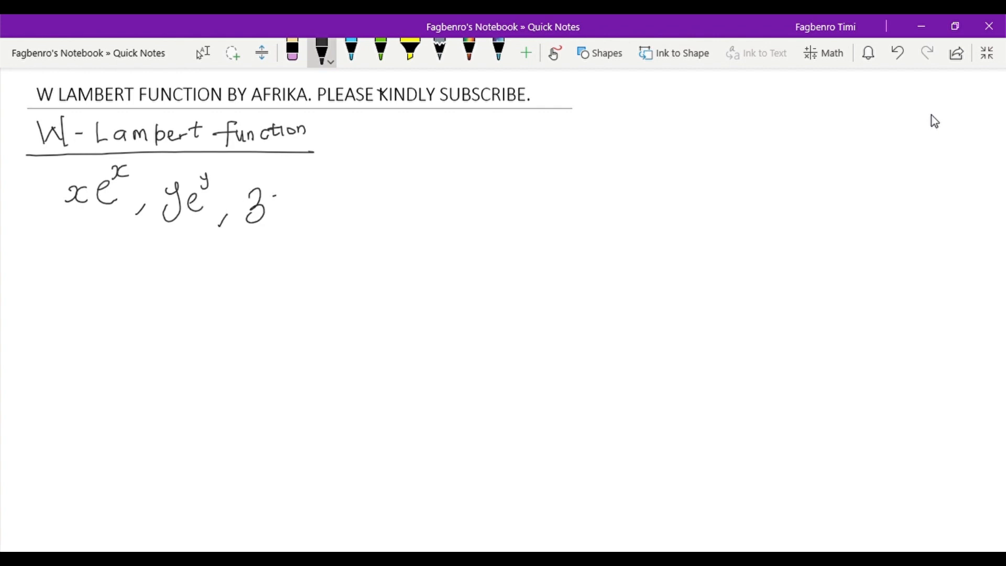
pyautogui.moveTo(270, 211); pyautogui.dragTo(302, 173)
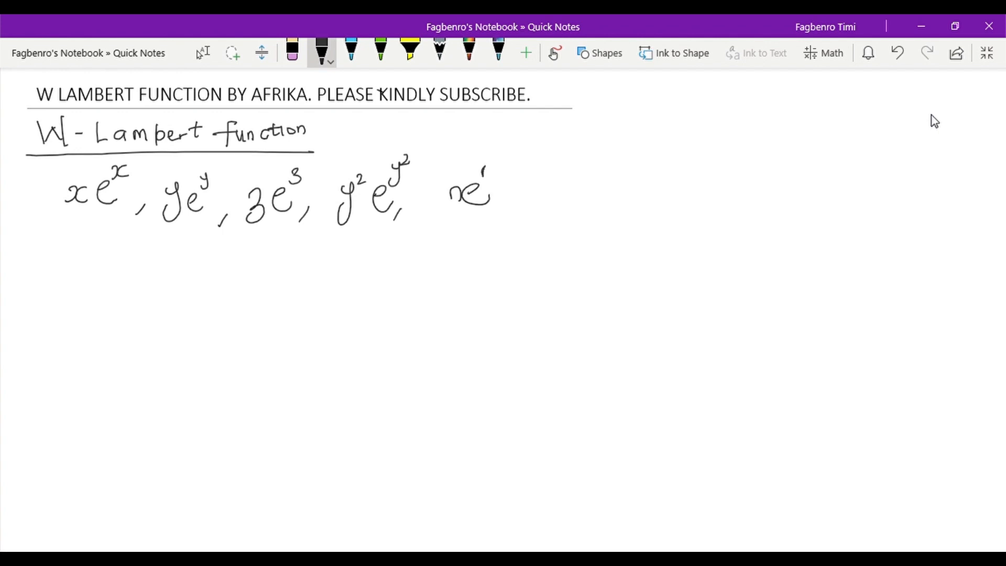
pyautogui.moveTo(484, 176); pyautogui.dragTo(493, 169)
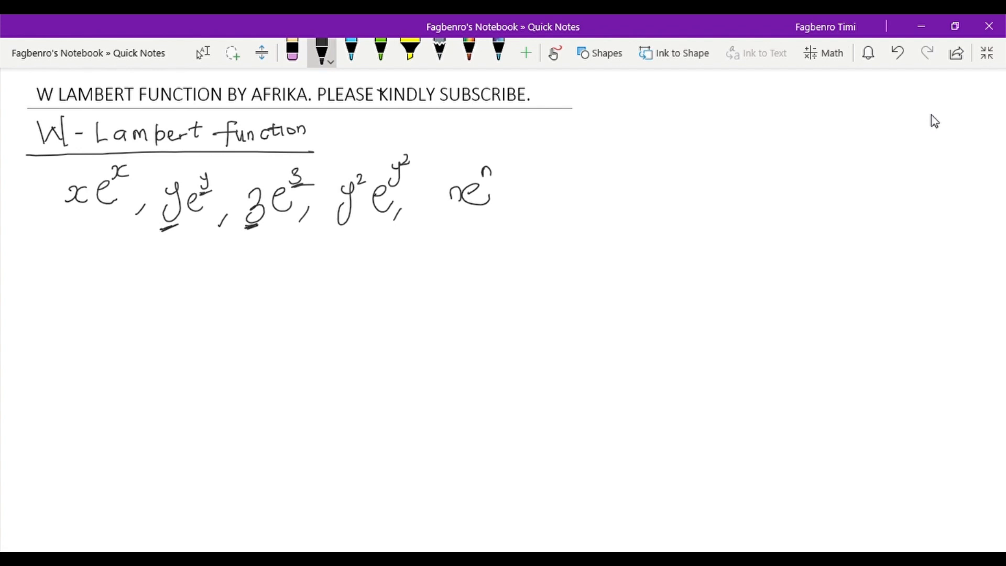
# Step: Handwrite the identity W(xe^x) = x on a new line
pyautogui.moveTo(18, 244); pyautogui.dragTo(21, 267)
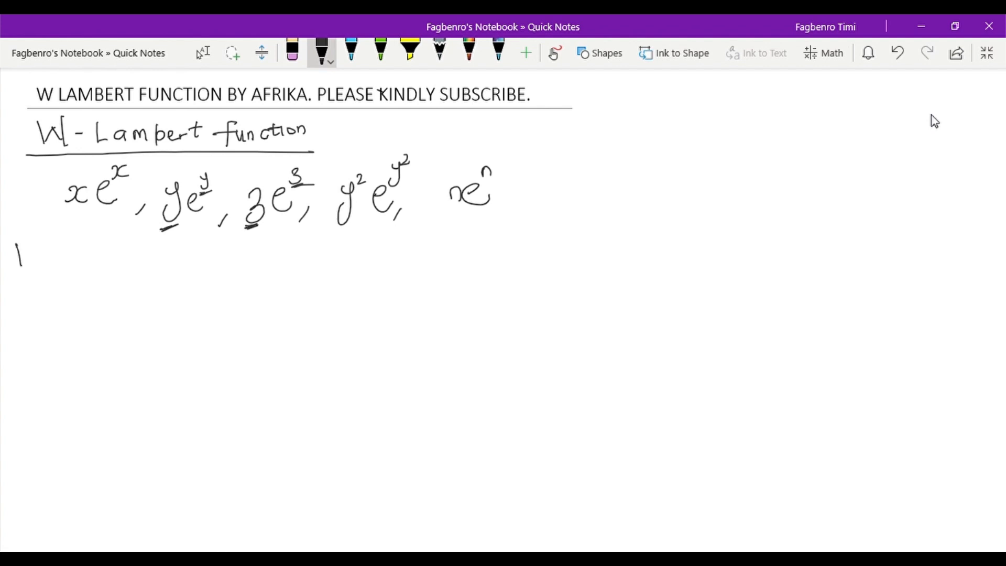
pyautogui.moveTo(13, 250); pyautogui.dragTo(64, 256)
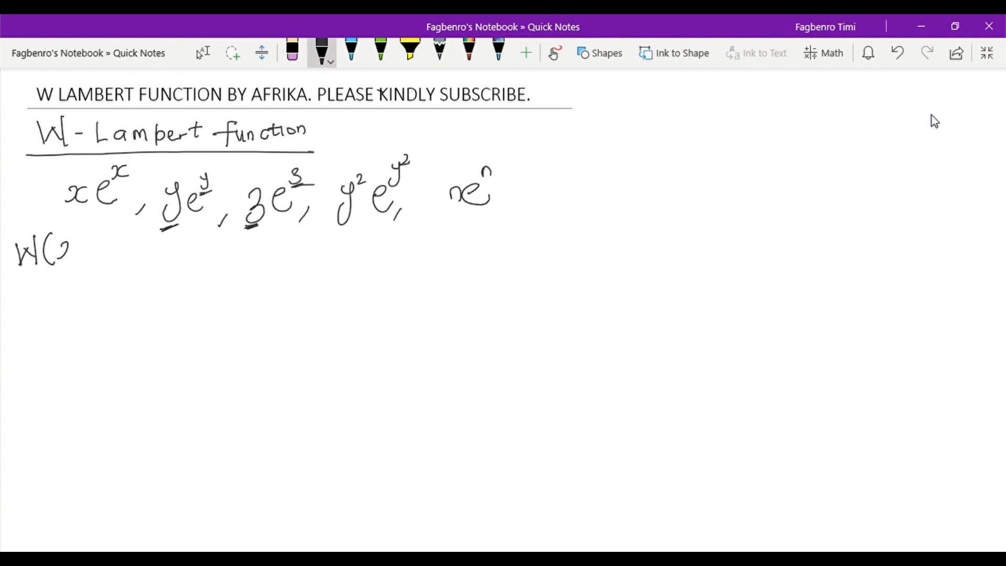
pyautogui.moveTo(67, 254); pyautogui.dragTo(103, 247)
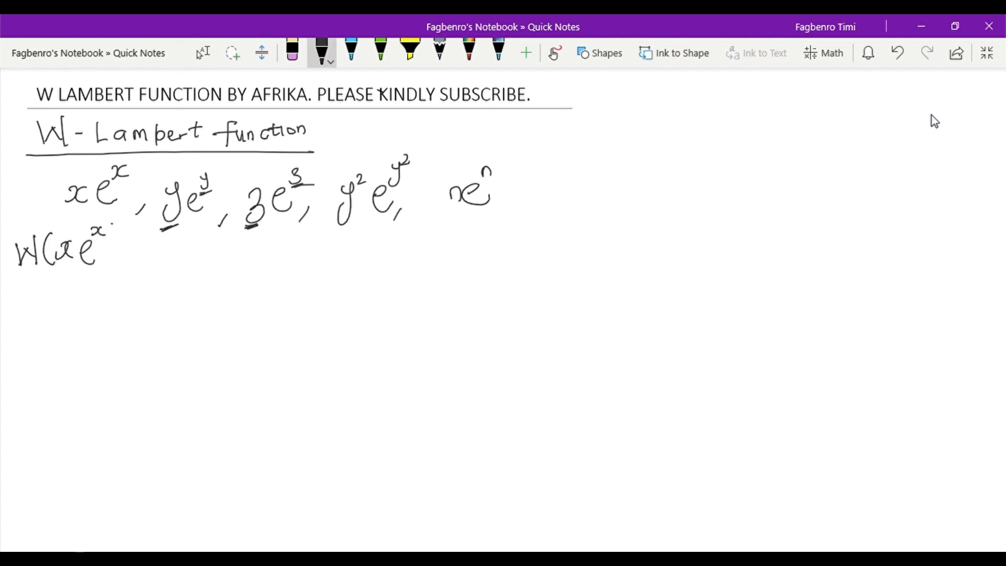
pyautogui.moveTo(108, 231); pyautogui.dragTo(139, 257)
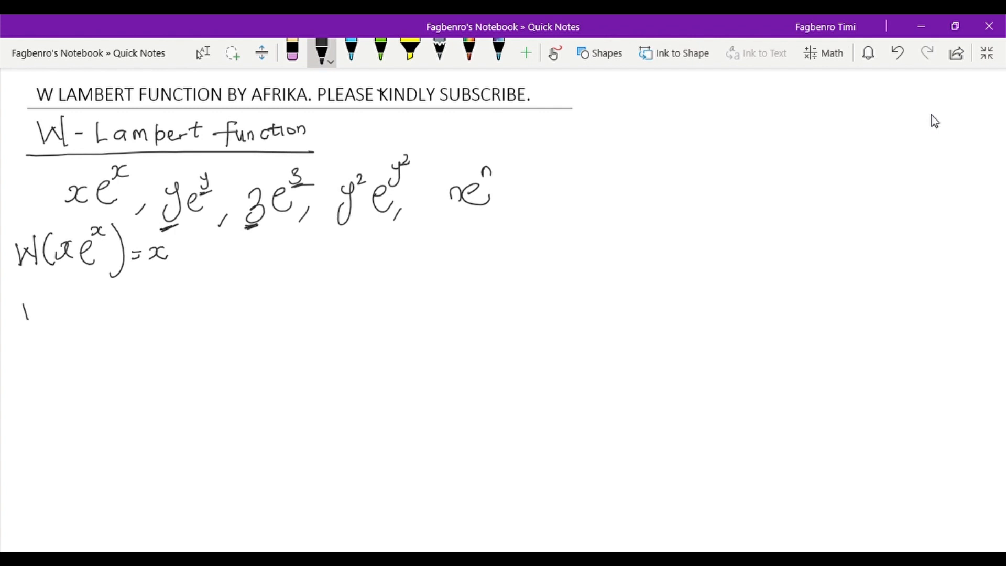
# Step: Handwrite W(ne^n) = n, then lasso and delete all ink below the heading
pyautogui.moveTo(19, 321); pyautogui.dragTo(64, 302)
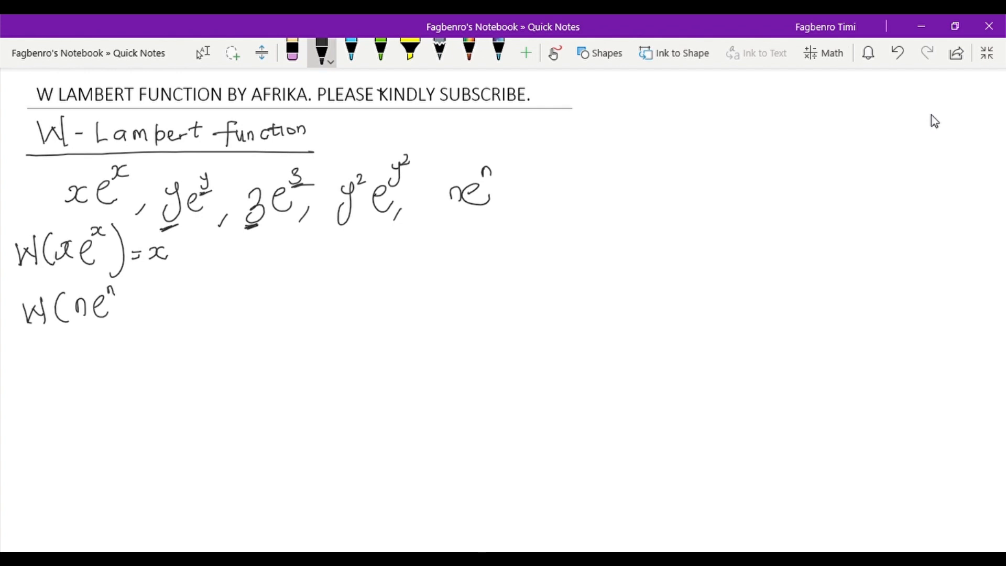
pyautogui.moveTo(122, 289); pyautogui.dragTo(125, 320)
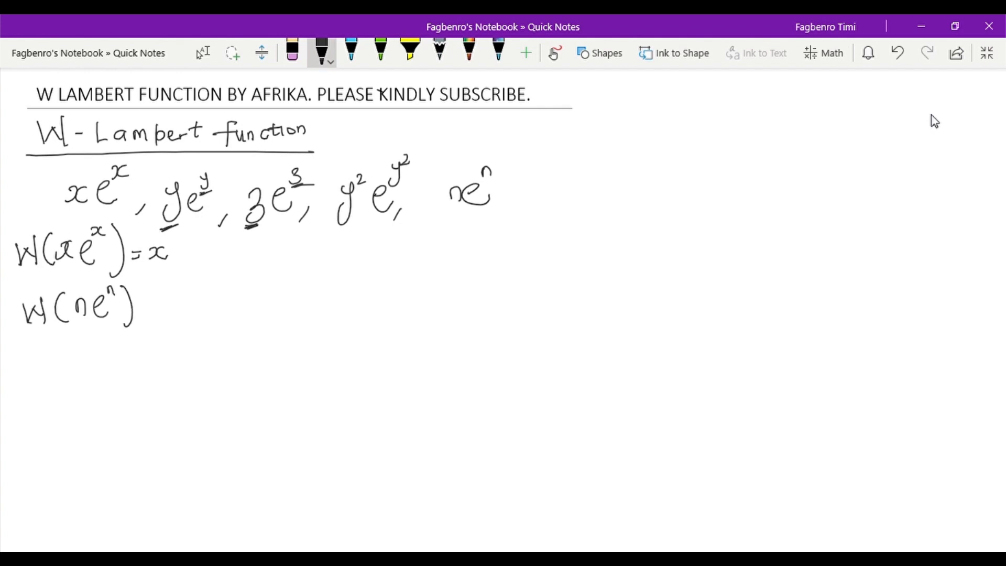
pyautogui.moveTo(141, 302); pyautogui.dragTo(154, 305)
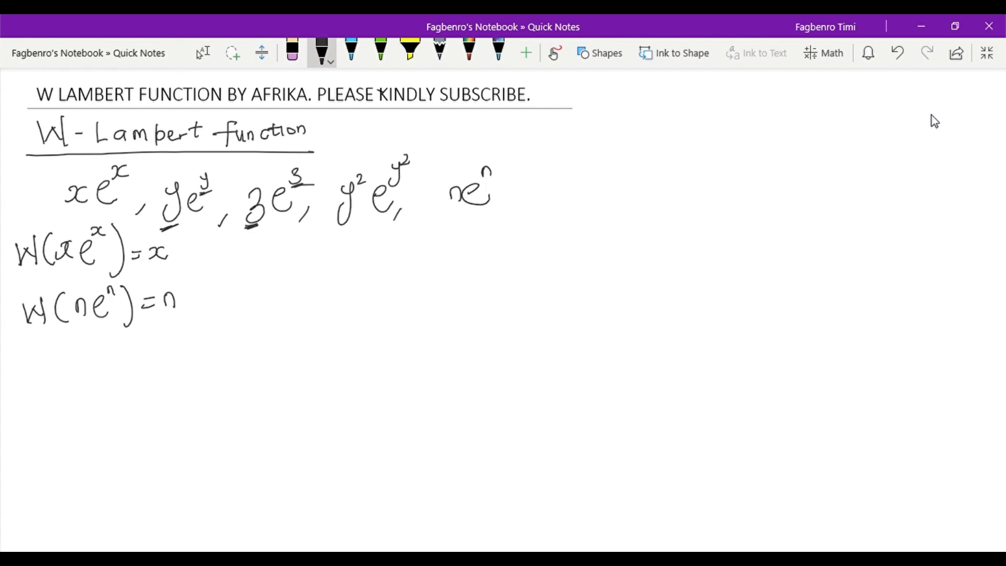
pyautogui.click(232, 53)
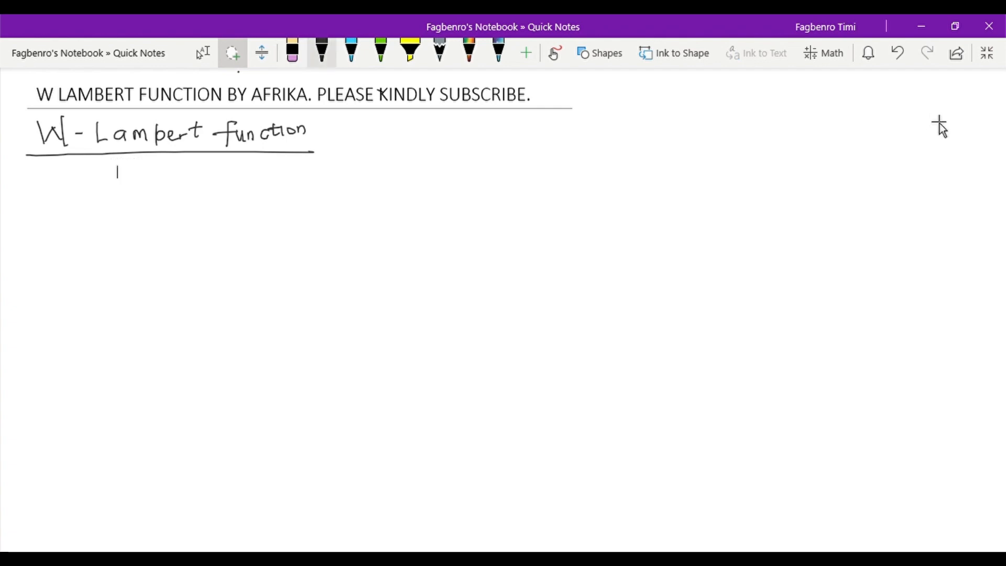
# Step: Handwrite x^x = 2 and the note "Apply Natural Logarithm to both side."
pyautogui.click(321, 52)
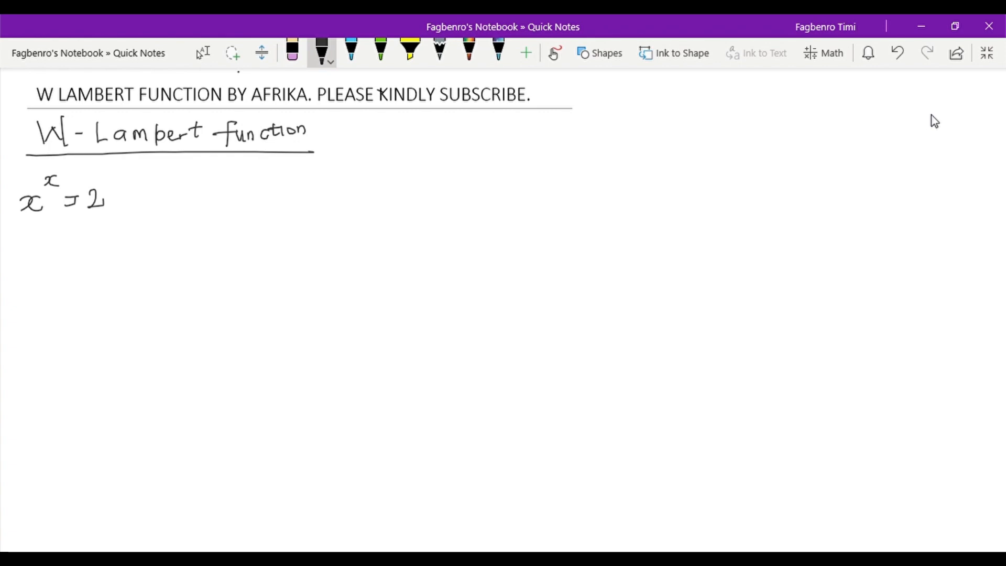
pyautogui.moveTo(12, 234); pyautogui.dragTo(36, 247)
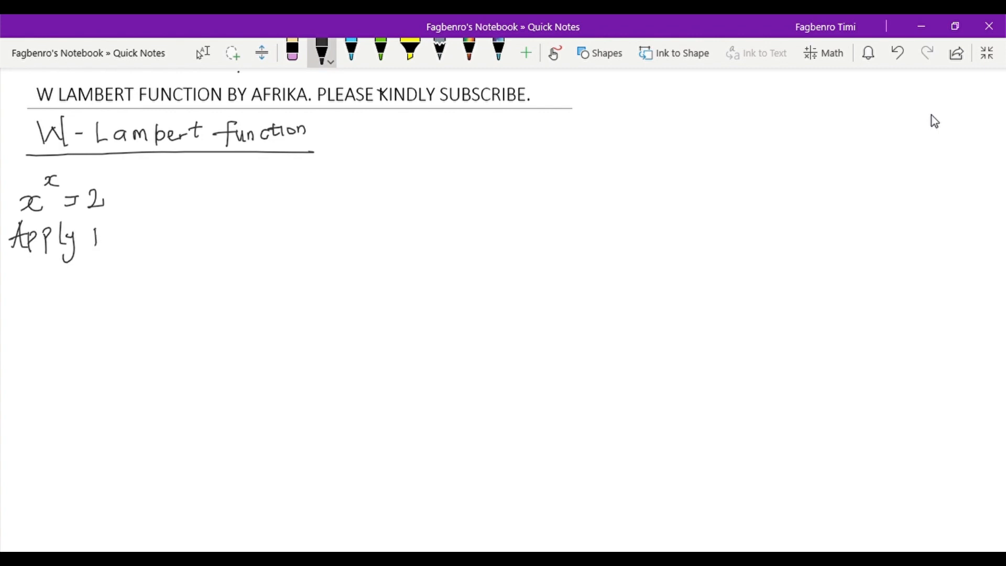
pyautogui.moveTo(96, 231); pyautogui.dragTo(154, 230)
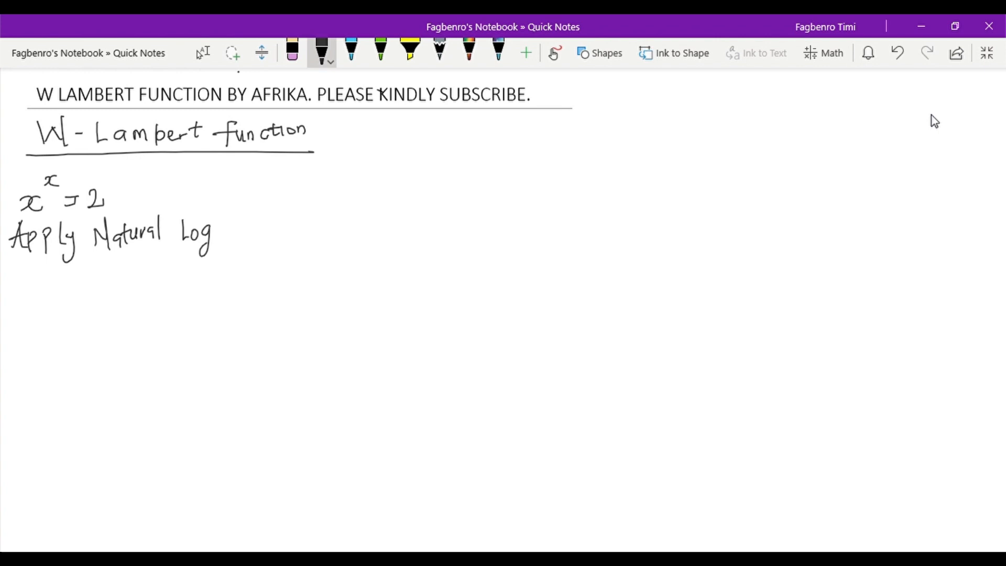
pyautogui.moveTo(205, 230); pyautogui.dragTo(250, 231)
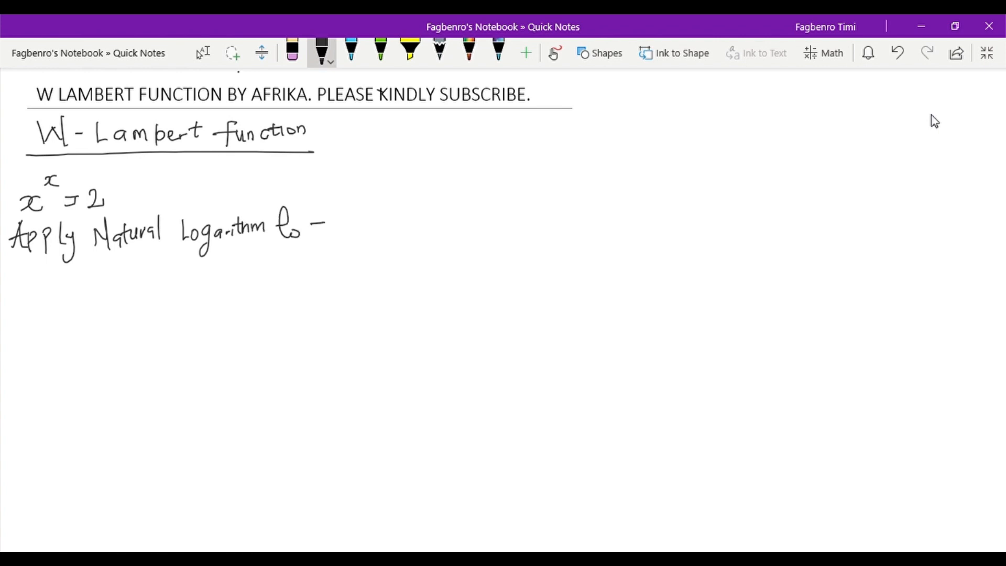
pyautogui.moveTo(308, 224); pyautogui.dragTo(353, 227)
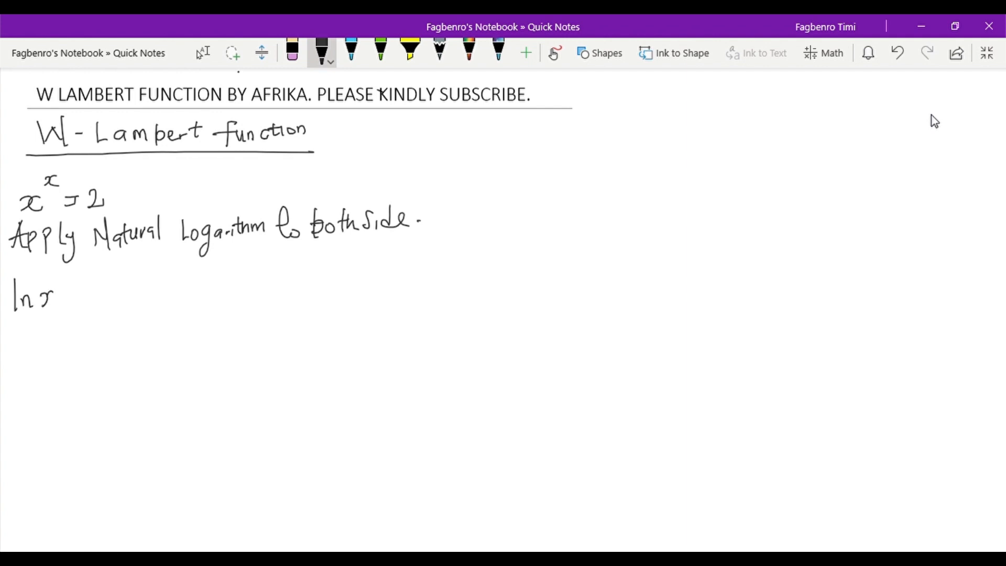
# Step: Handwrite ln x^x = ln 2, then write and delete a discarded ln p^x rule line
pyautogui.moveTo(45, 289); pyautogui.dragTo(115, 296)
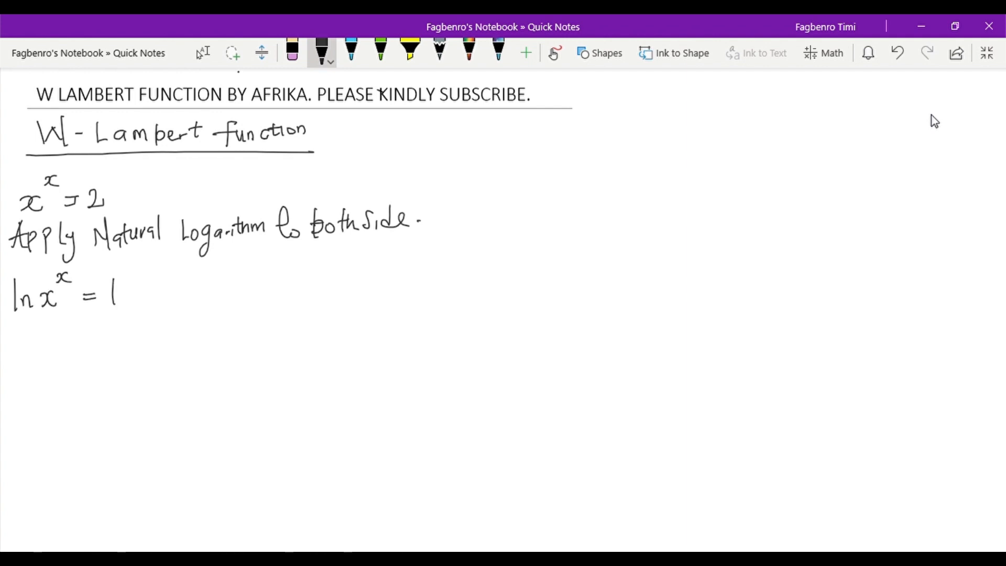
pyautogui.moveTo(106, 302); pyautogui.dragTo(145, 290)
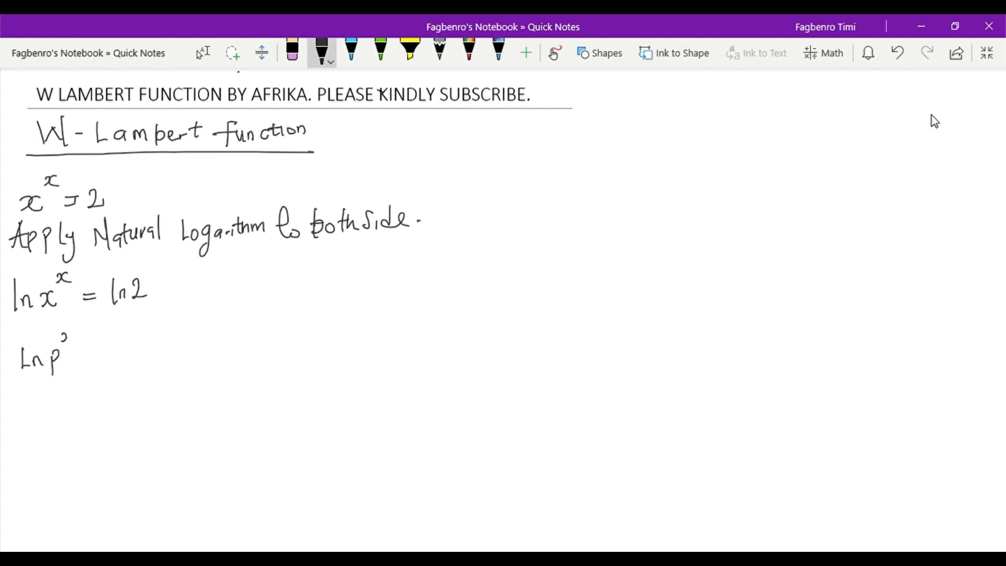
pyautogui.moveTo(84, 356); pyautogui.dragTo(116, 353)
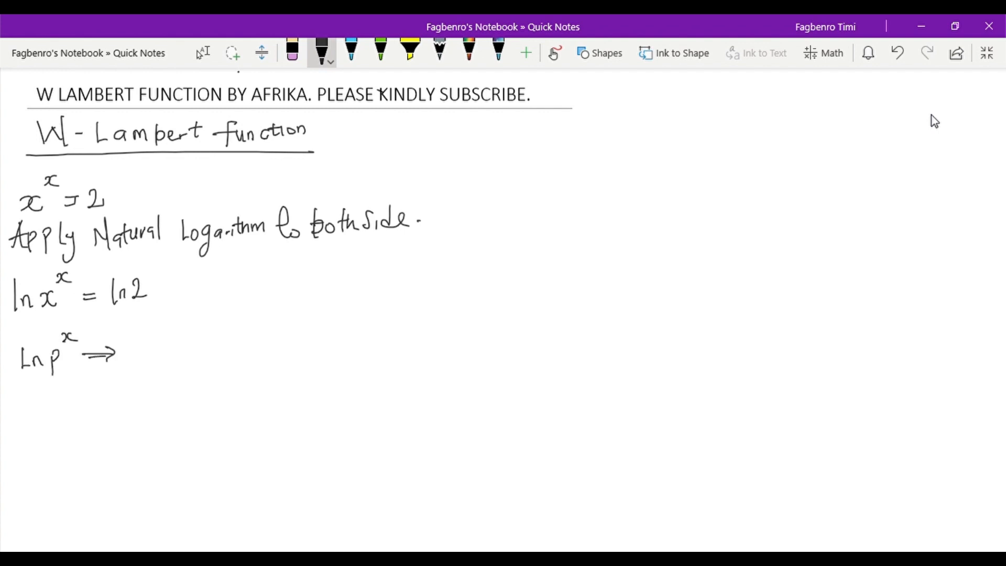
pyautogui.moveTo(135, 357); pyautogui.dragTo(170, 356)
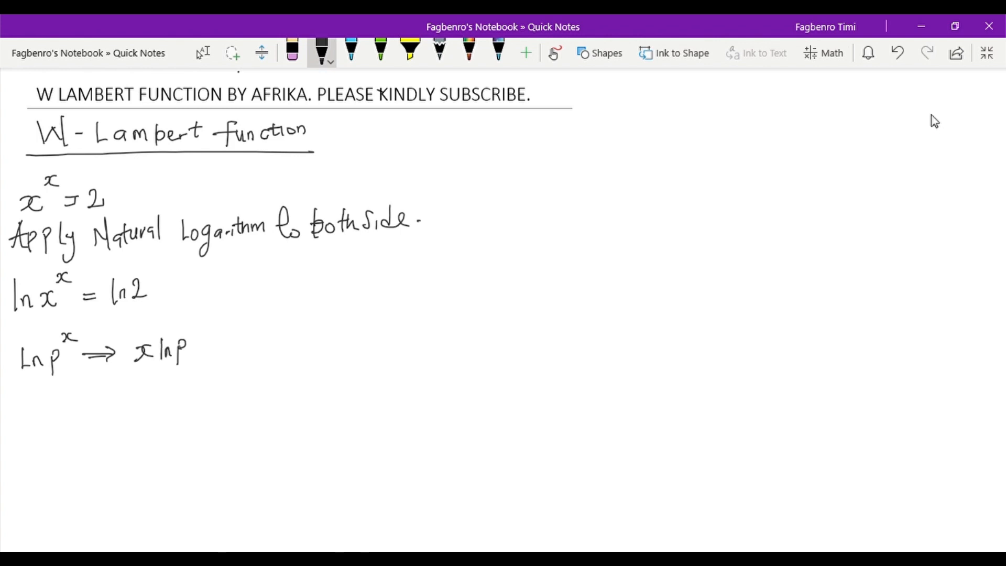
pyautogui.click(232, 52)
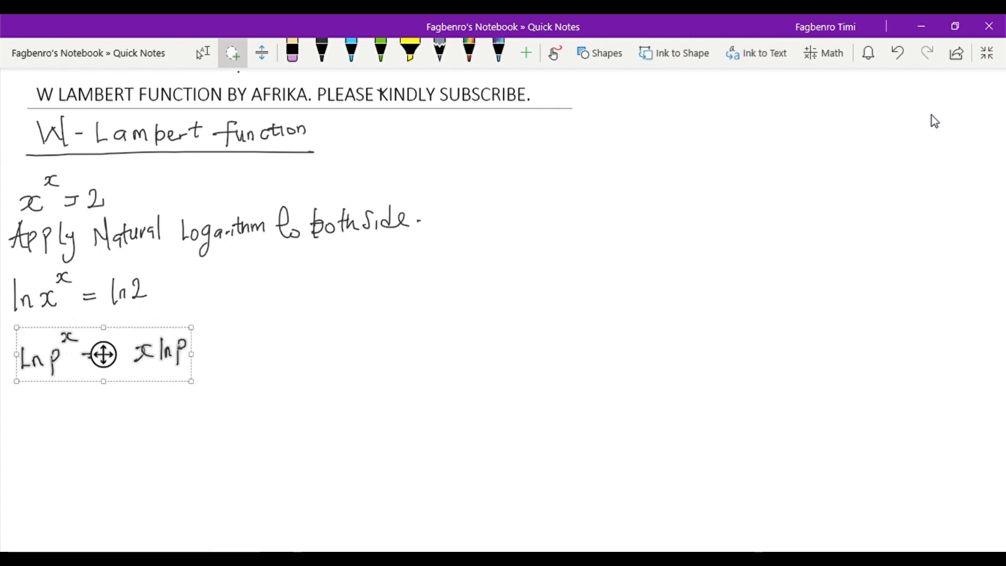
pyautogui.press('delete')
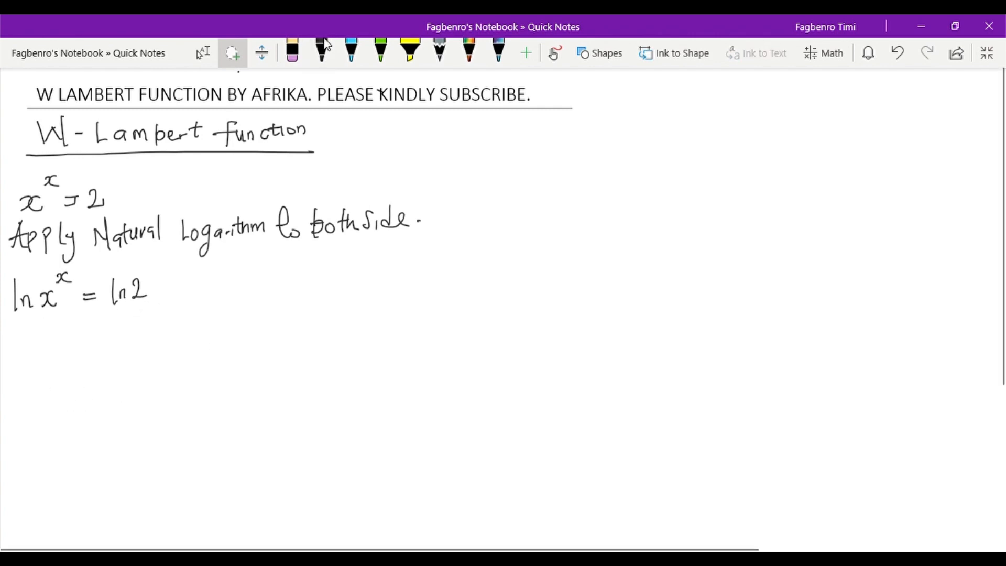
# Step: Handwrite x ln x = ln 2 with x ln x circled, jot pe^p at upper right, and choose the pink pen
pyautogui.click(321, 52)
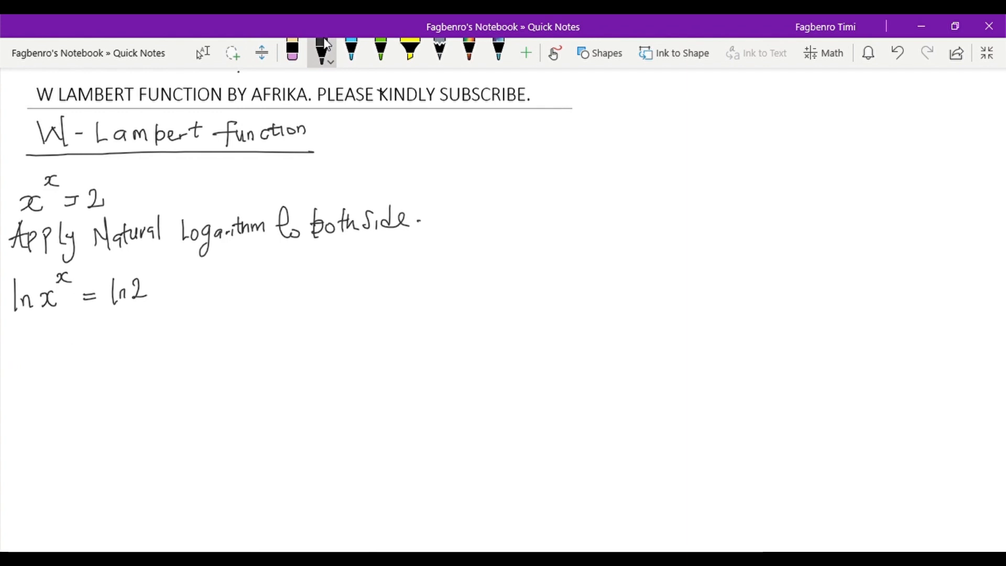
pyautogui.moveTo(10, 344); pyautogui.dragTo(22, 340)
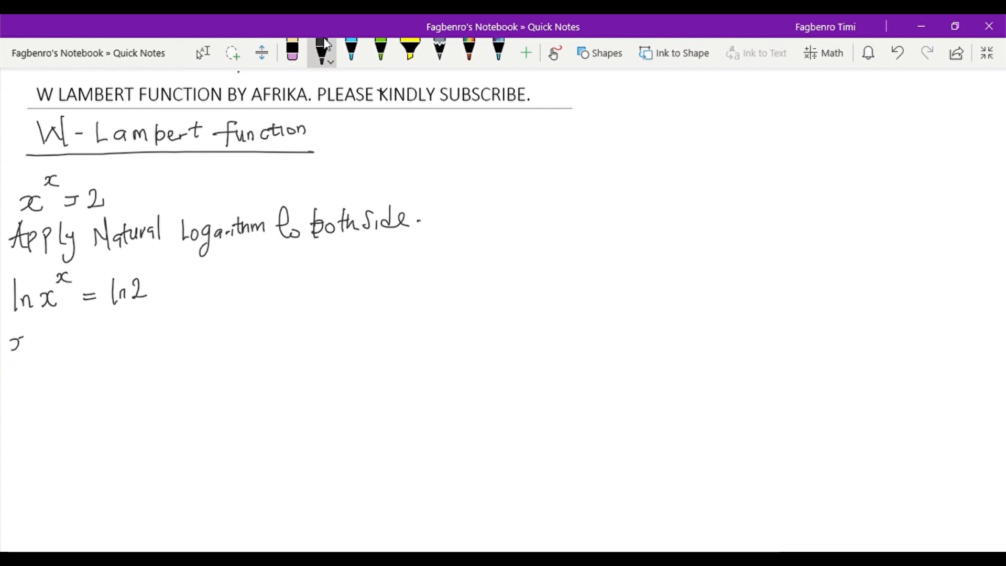
pyautogui.moveTo(12, 343); pyautogui.dragTo(58, 343)
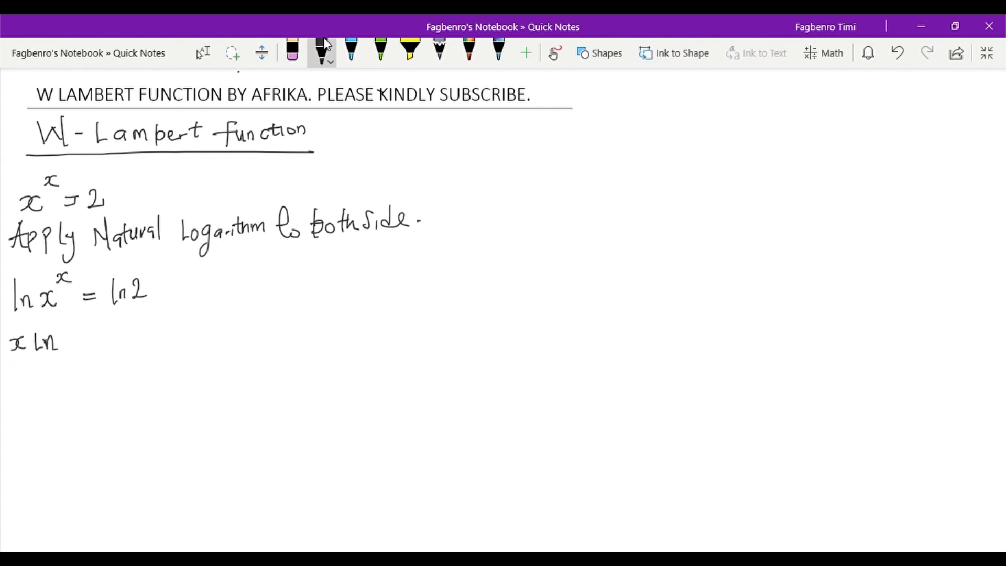
pyautogui.moveTo(60, 327); pyautogui.dragTo(70, 347)
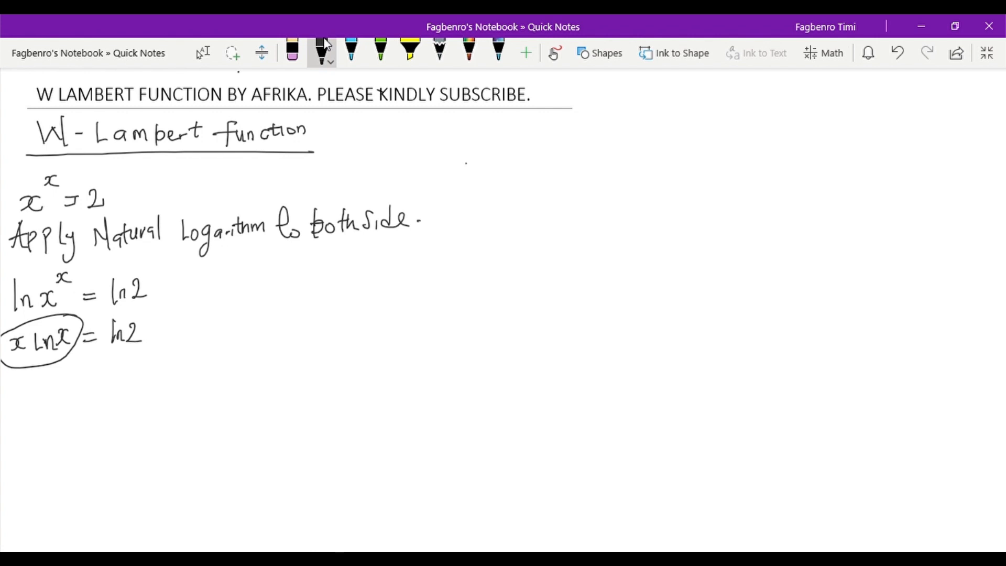
pyautogui.moveTo(468, 176); pyautogui.dragTo(470, 160)
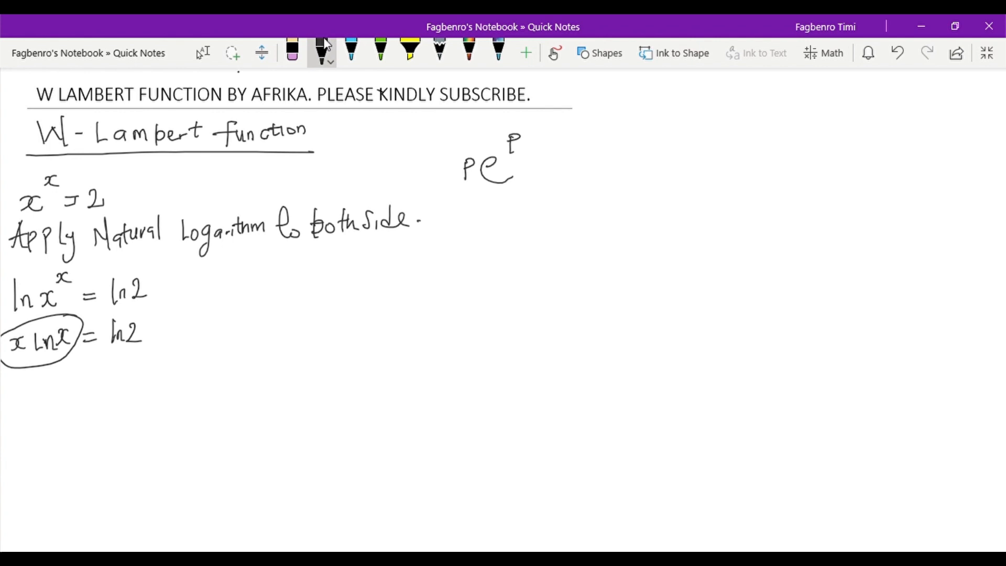
pyautogui.click(322, 49)
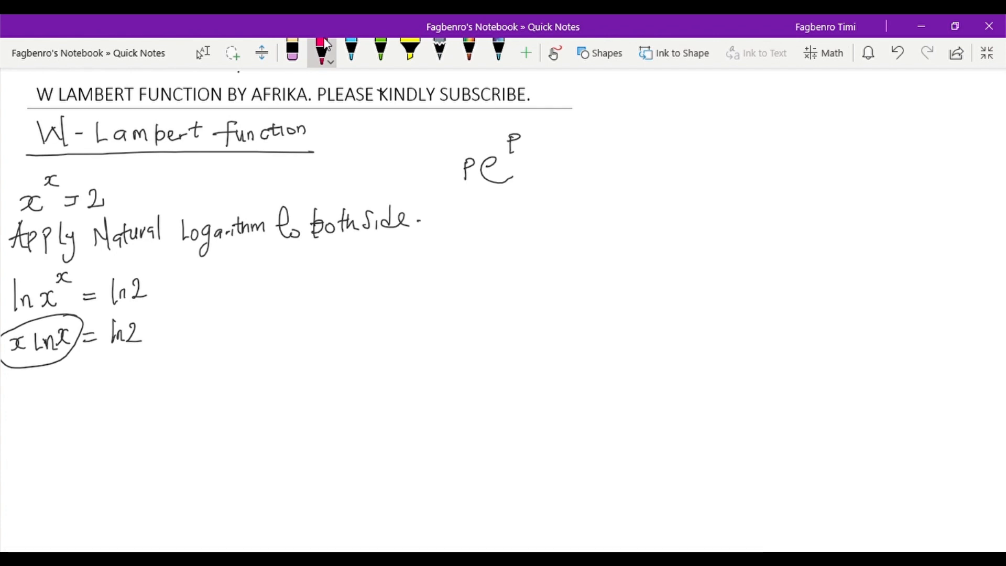
# Step: In pink, handwrite ln x [x] = ln 2 and ln x (e^{ln x}) = ln 2
pyautogui.moveTo(12, 385); pyautogui.dragTo(36, 408)
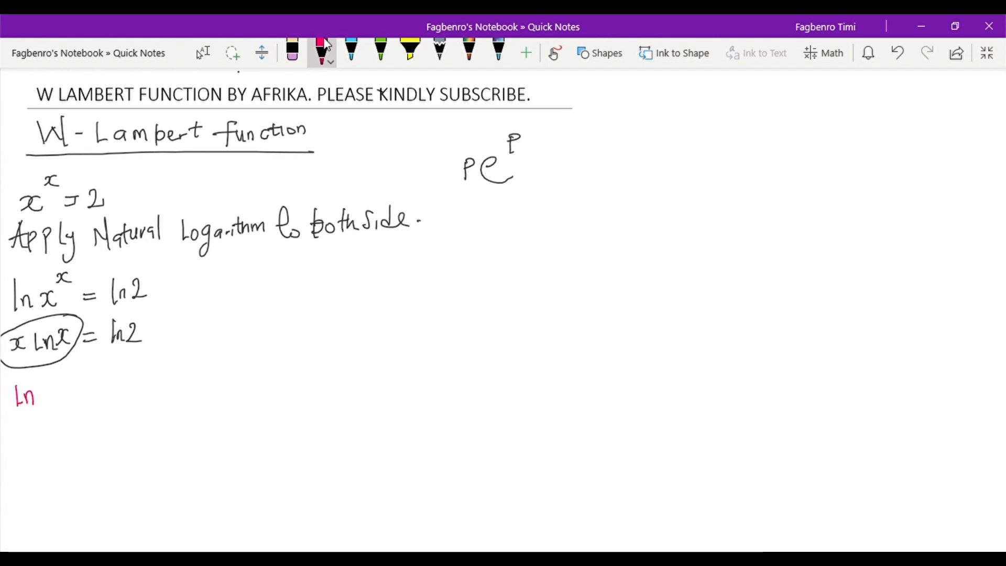
pyautogui.moveTo(38, 391); pyautogui.dragTo(84, 417)
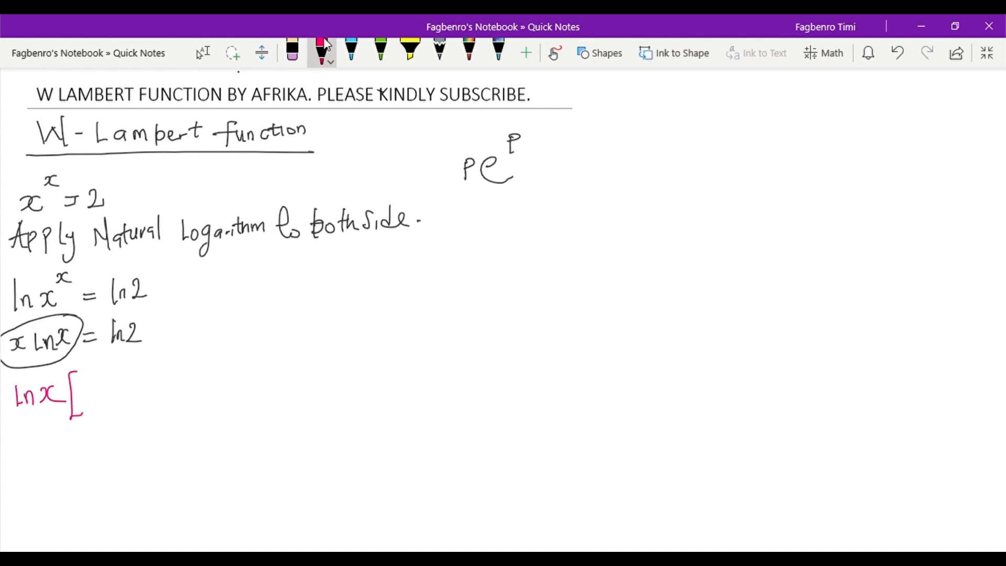
pyautogui.moveTo(84, 385); pyautogui.dragTo(135, 384)
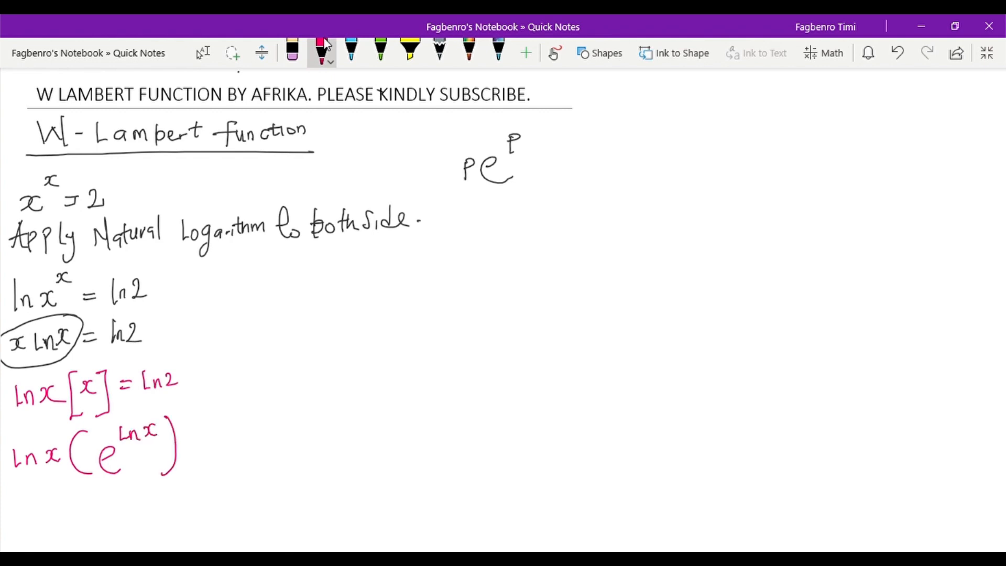
pyautogui.moveTo(190, 442); pyautogui.dragTo(247, 442)
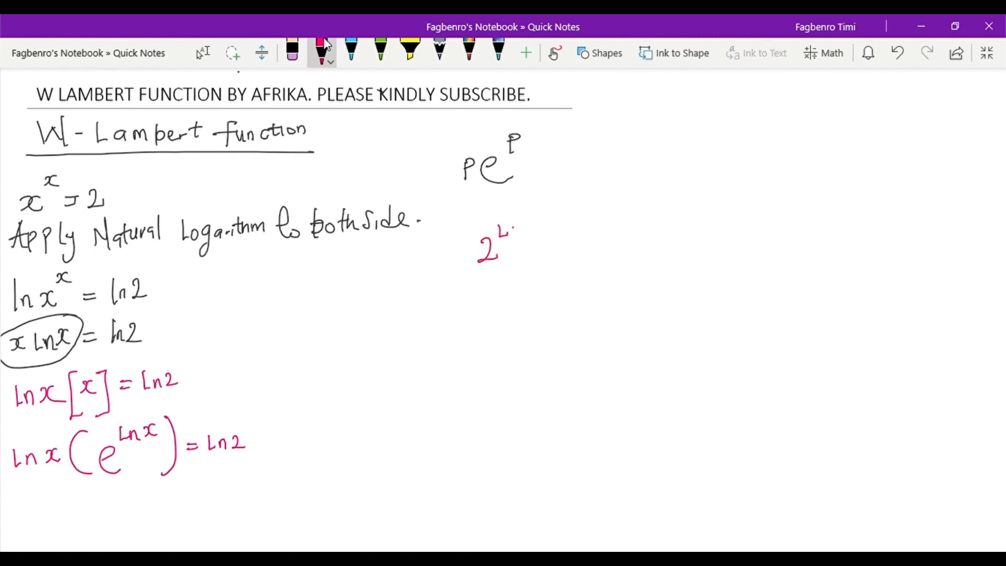
# Step: Add side notes 2^{log_2 3} ⇒ 3 and e^{ln x} = e^{log_e x} ⇒ x at right
pyautogui.moveTo(507, 227); pyautogui.dragTo(548, 241)
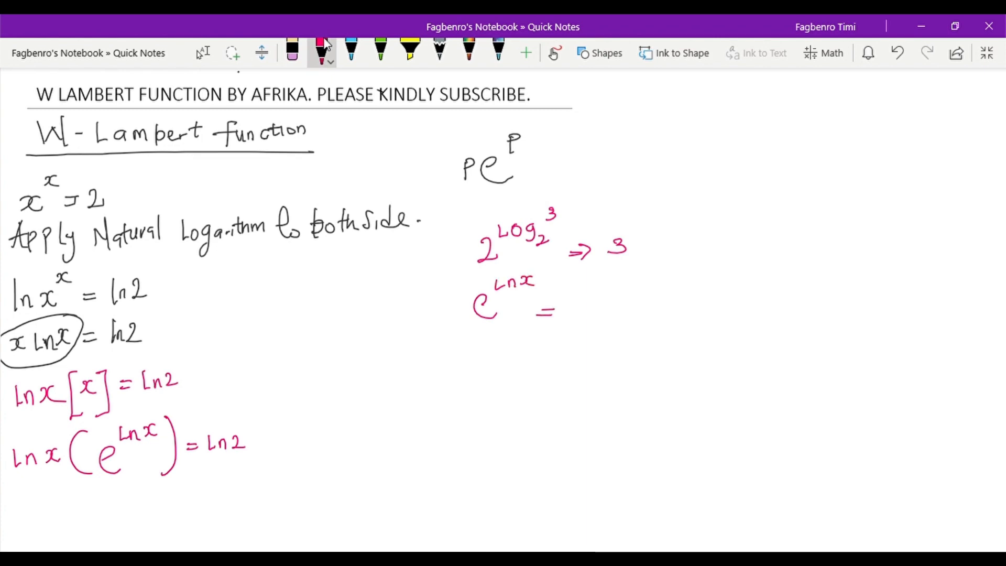
pyautogui.moveTo(587, 302); pyautogui.dragTo(610, 327)
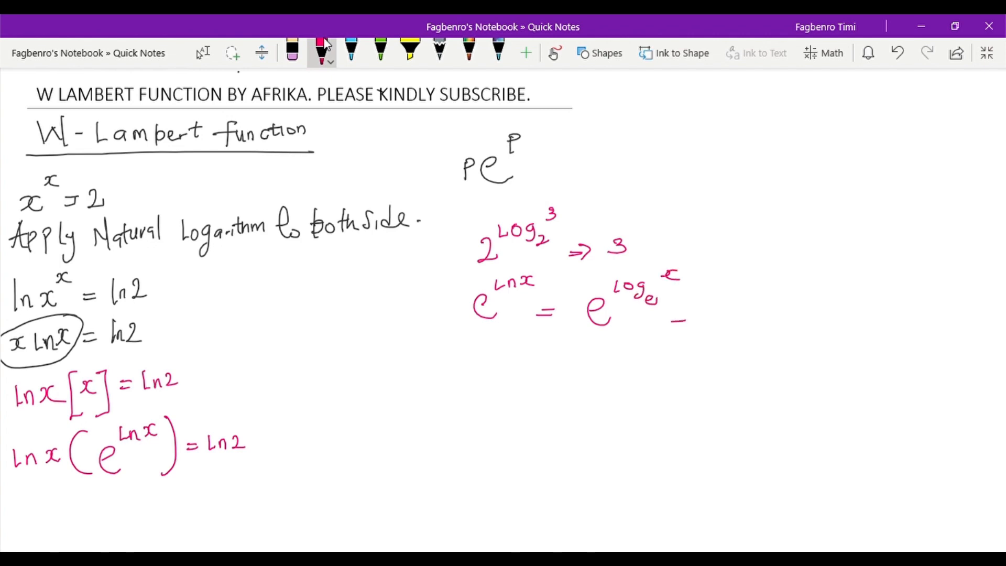
pyautogui.moveTo(674, 321); pyautogui.dragTo(719, 315)
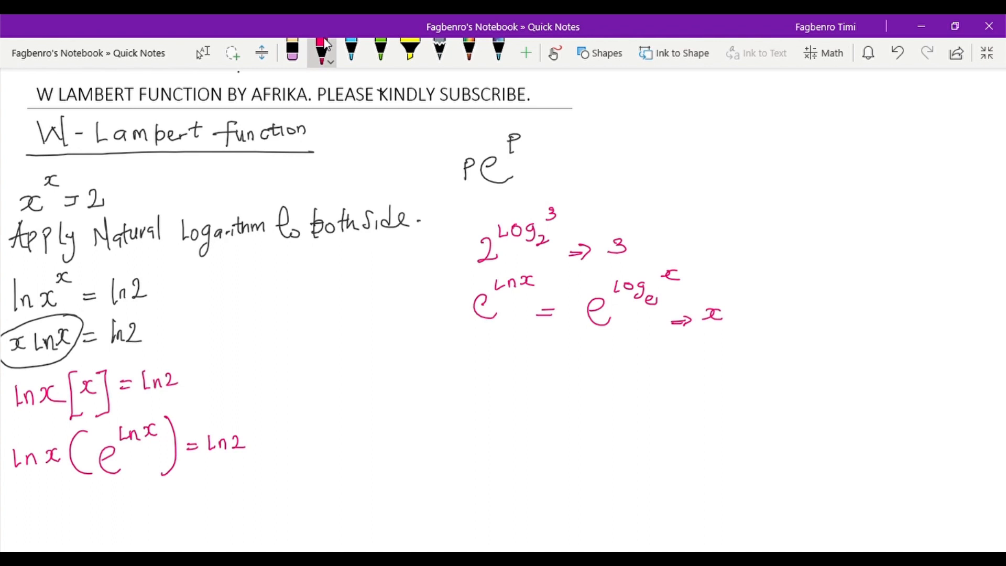
# Step: Handwrite W(ln x e^{ln x}) = W(ln 2) at the bottom and lasso-delete the right side notes
pyautogui.moveTo(12, 519); pyautogui.dragTo(18, 507)
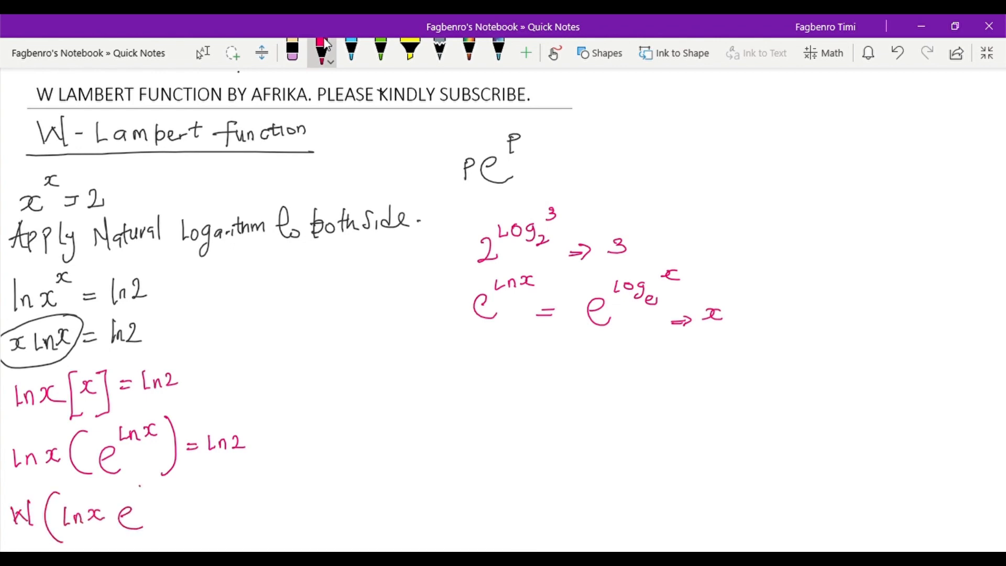
pyautogui.moveTo(147, 487); pyautogui.dragTo(218, 510)
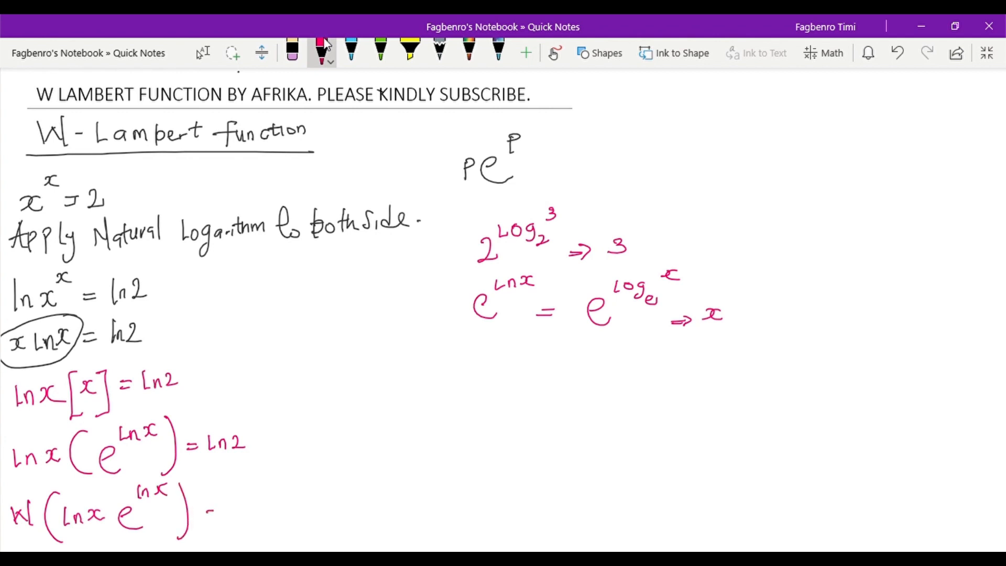
pyautogui.moveTo(205, 514); pyautogui.dragTo(263, 513)
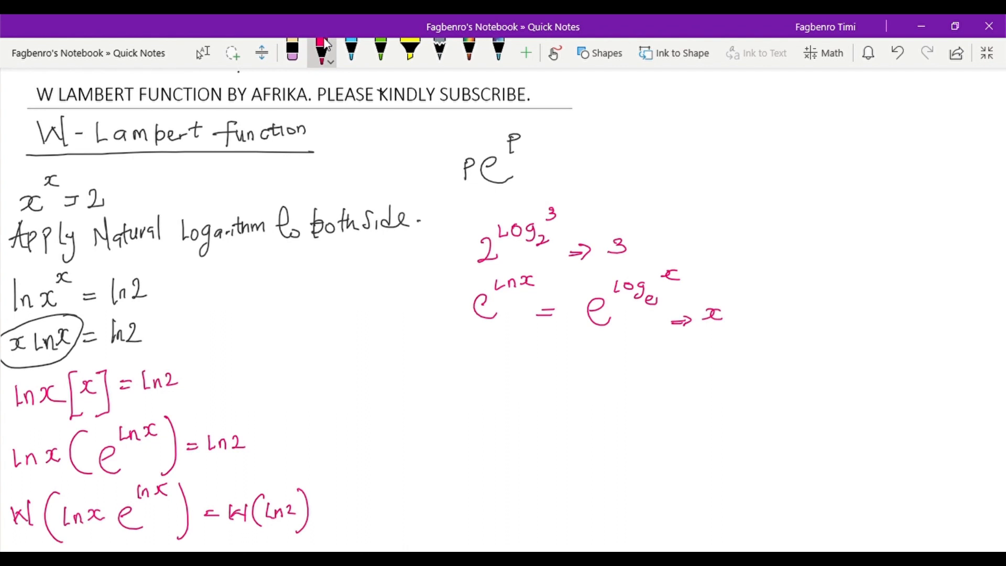
pyautogui.click(233, 52)
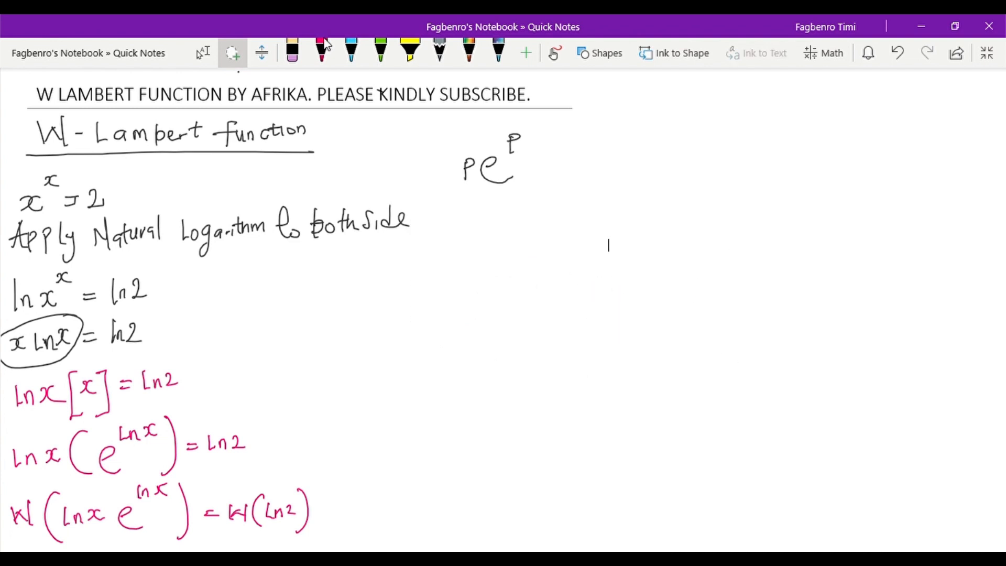
# Step: Draw a vertical divider and handwrite W(ln x e^{ln x}) = W(ln 2) in the right column
pyautogui.click(320, 52)
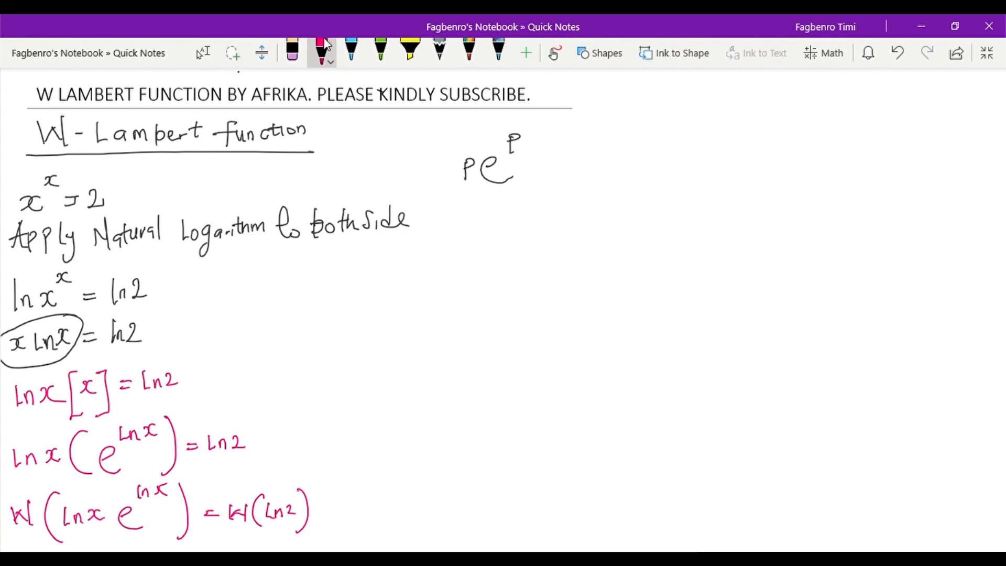
pyautogui.moveTo(442, 216); pyautogui.dragTo(431, 552)
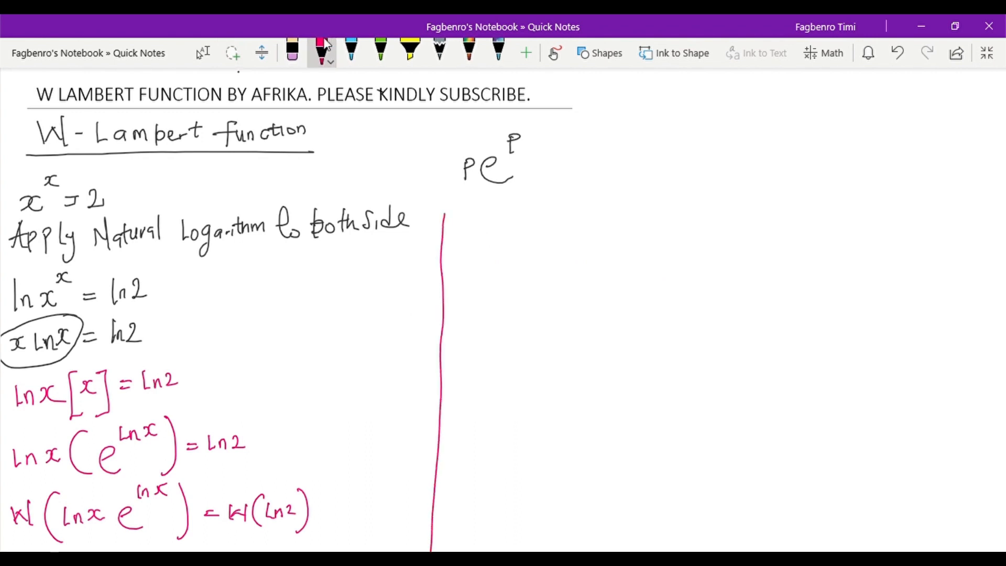
pyautogui.moveTo(462, 247); pyautogui.dragTo(474, 266)
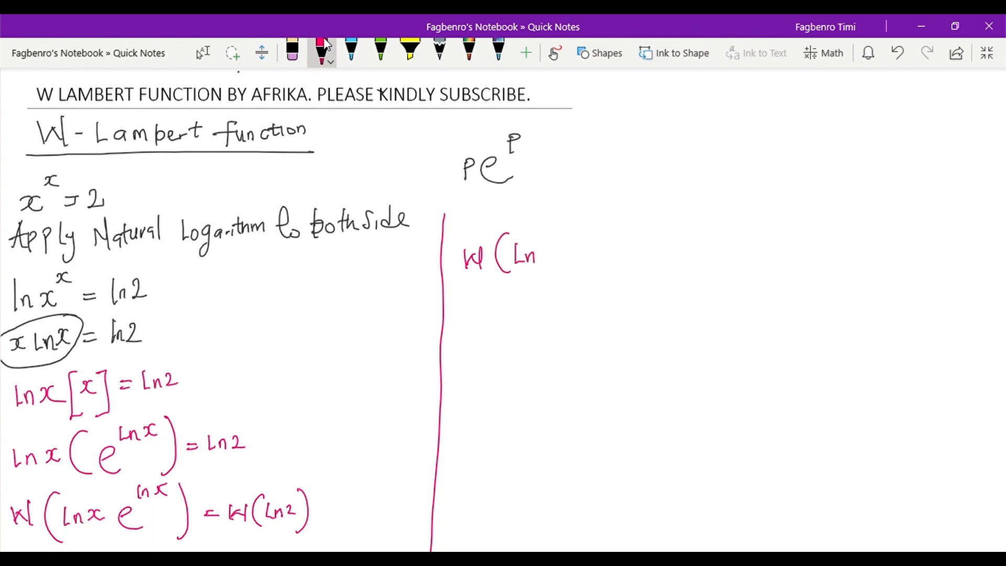
pyautogui.moveTo(526, 257); pyautogui.dragTo(584, 257)
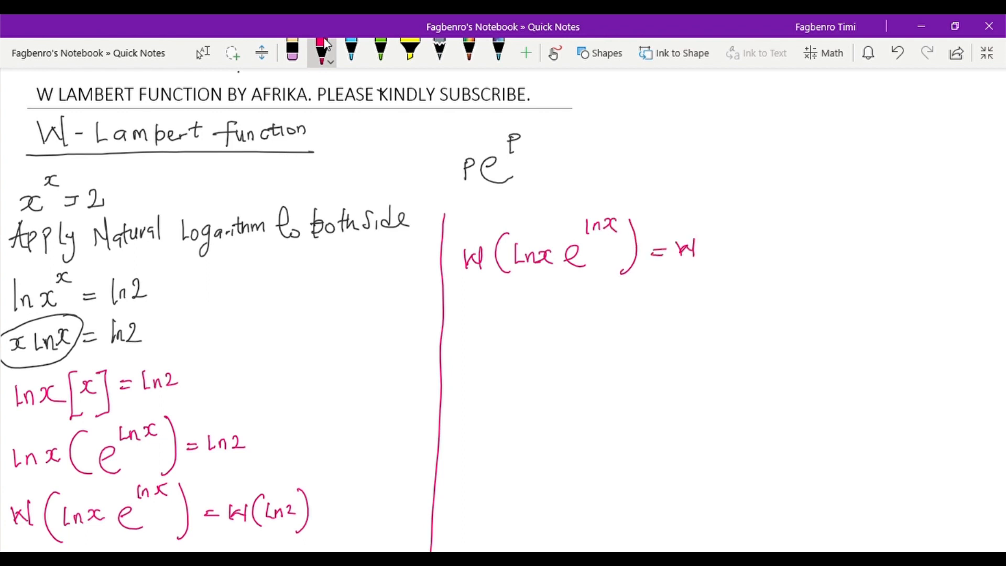
pyautogui.moveTo(705, 251); pyautogui.dragTo(764, 231)
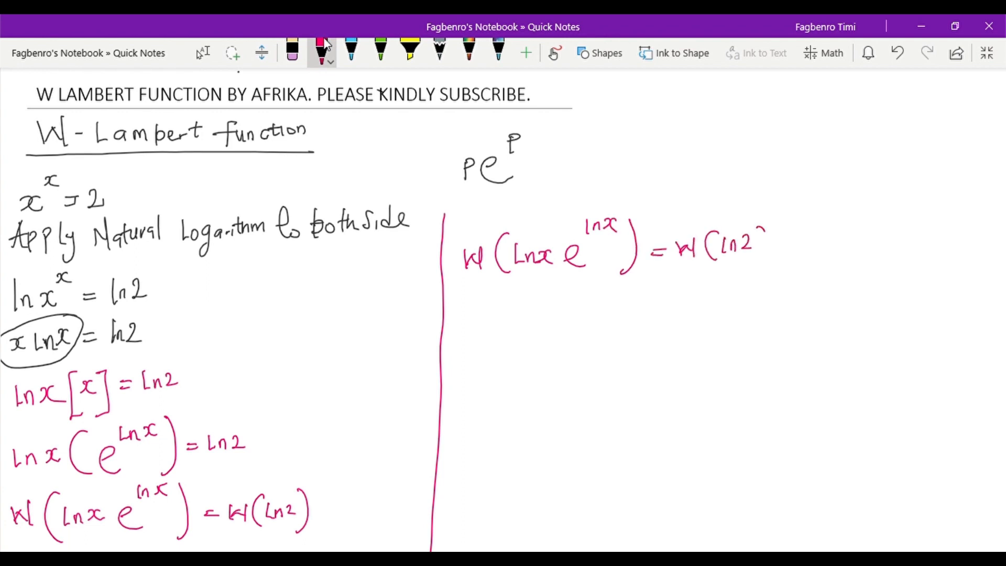
# Step: Handwrite ln x = W(ln 2) and begin log_e x = W(ln… below it
pyautogui.moveTo(468, 314); pyautogui.dragTo(494, 327)
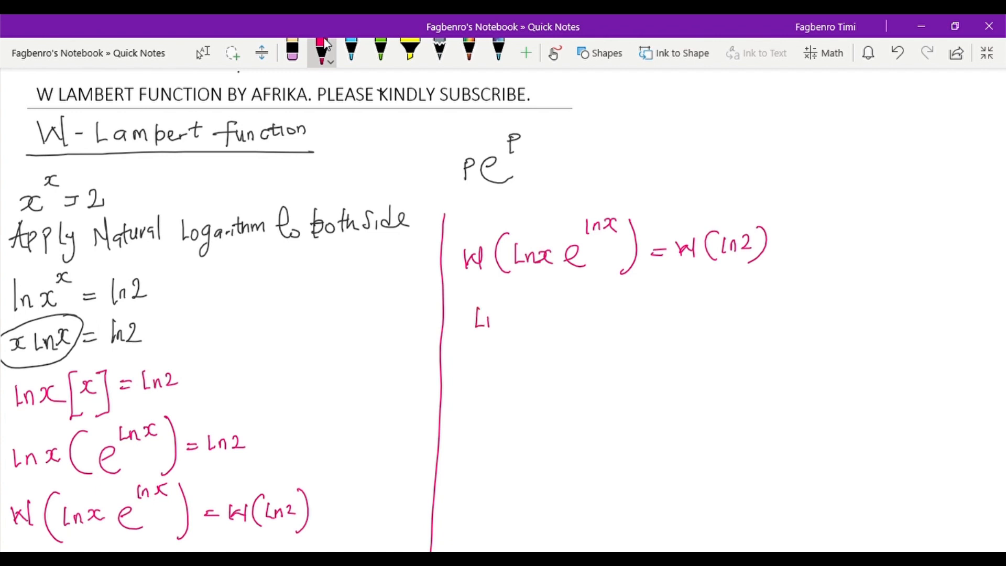
pyautogui.moveTo(475, 321); pyautogui.dragTo(575, 318)
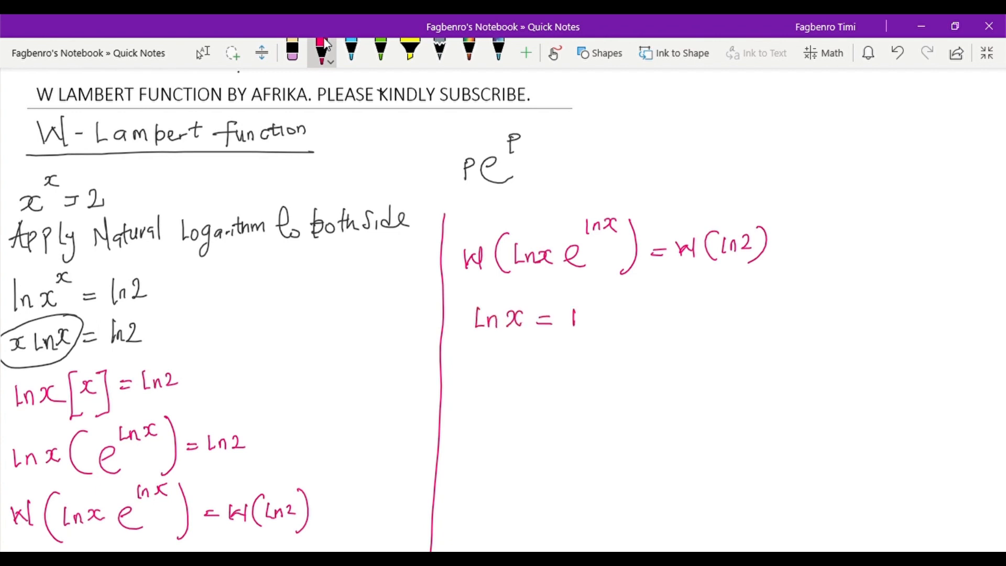
pyautogui.moveTo(571, 314); pyautogui.dragTo(635, 320)
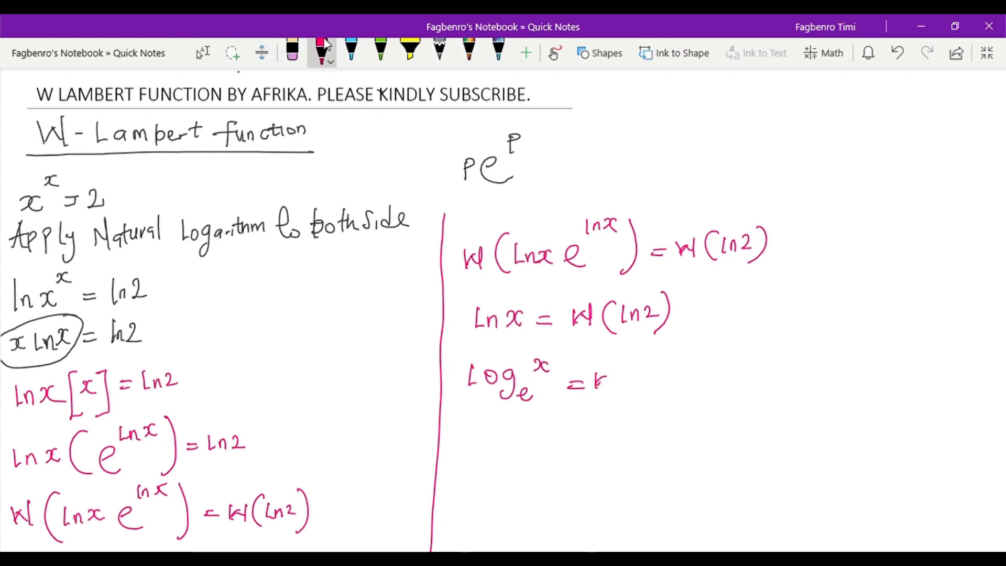
pyautogui.moveTo(590, 378); pyautogui.dragTo(667, 379)
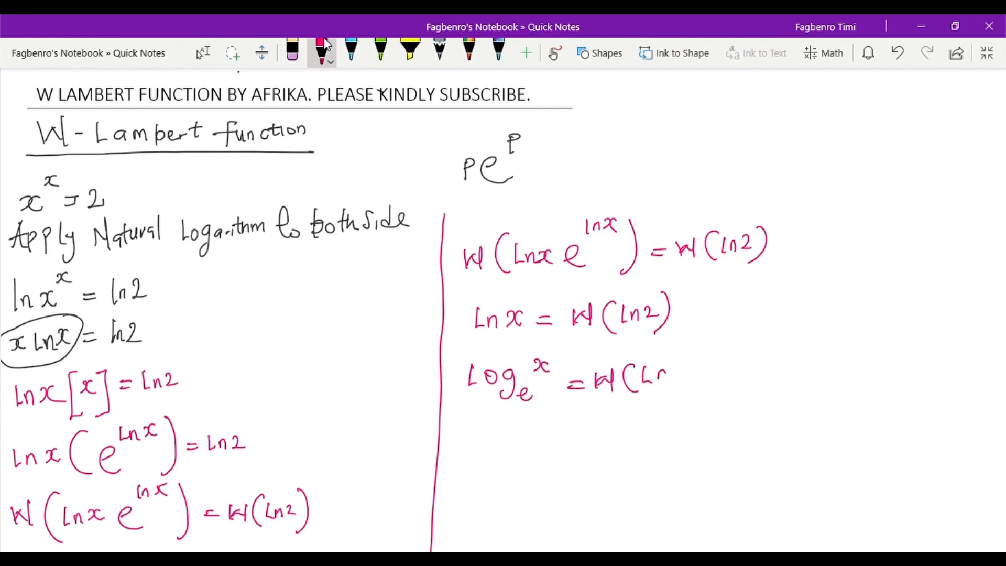